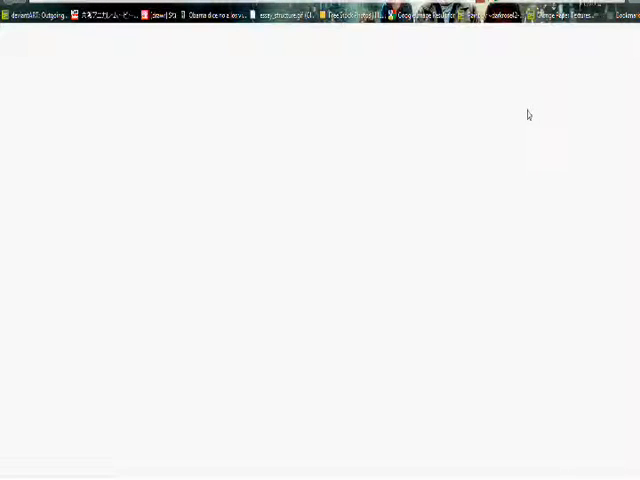
mouse_move(294, 248)
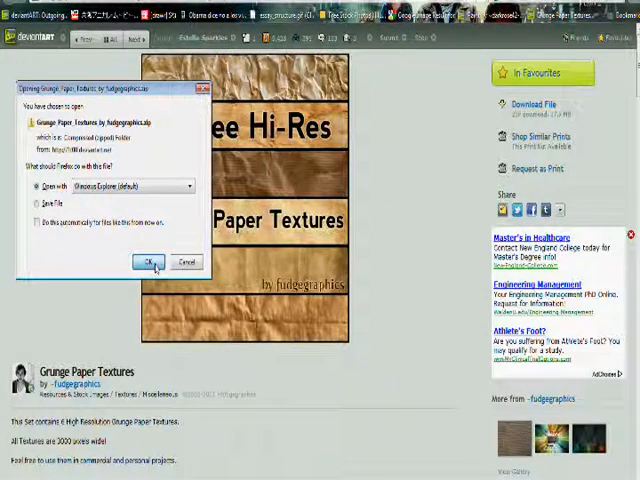
Download the Grunge Paper Textures pack and let its extracted folder open
click(152, 264)
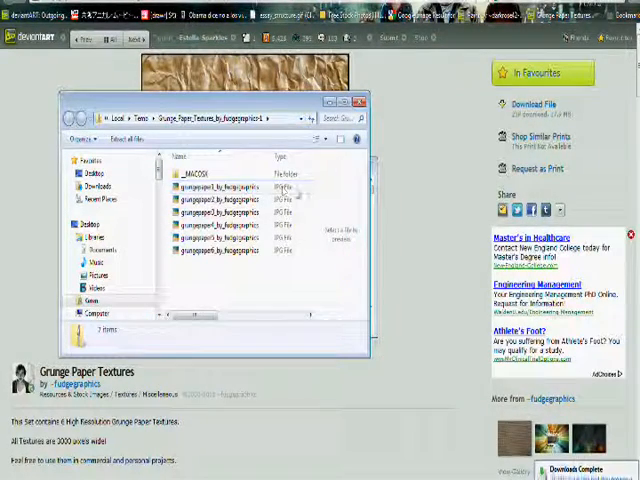
click(230, 200)
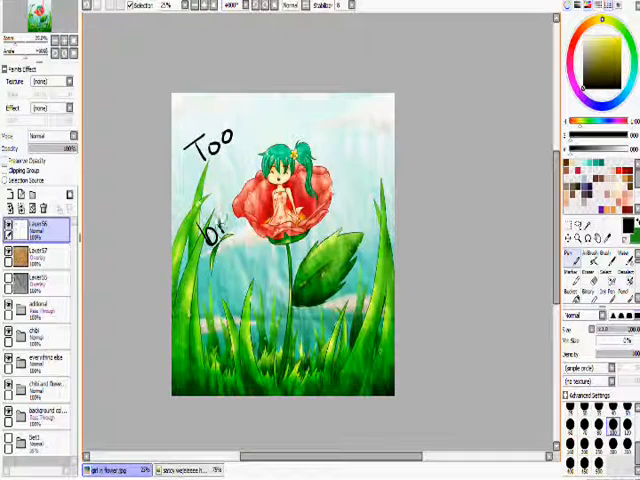
Scale the pasted paper texture layer so it fills the whole canvas
drag(204, 216, 260, 236)
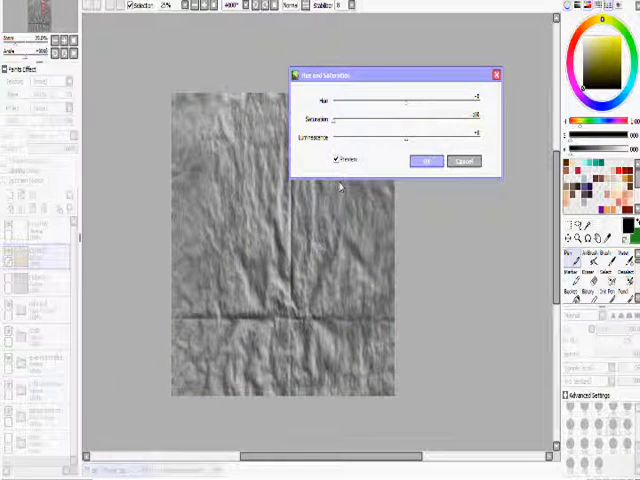
Apply the zero-saturation Hue and Saturation adjustment, leaving the texture plain grey
click(428, 160)
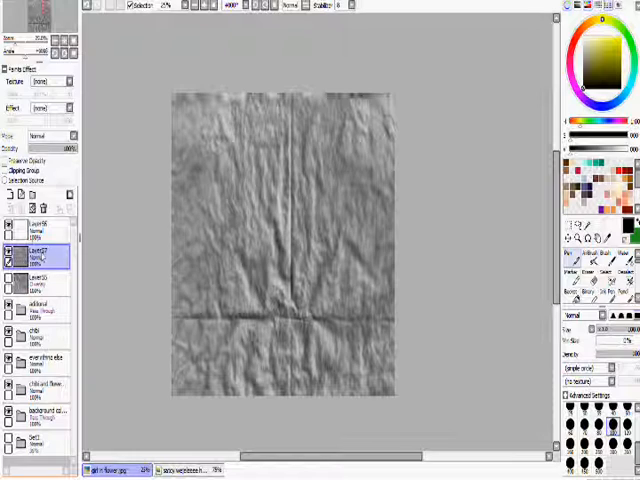